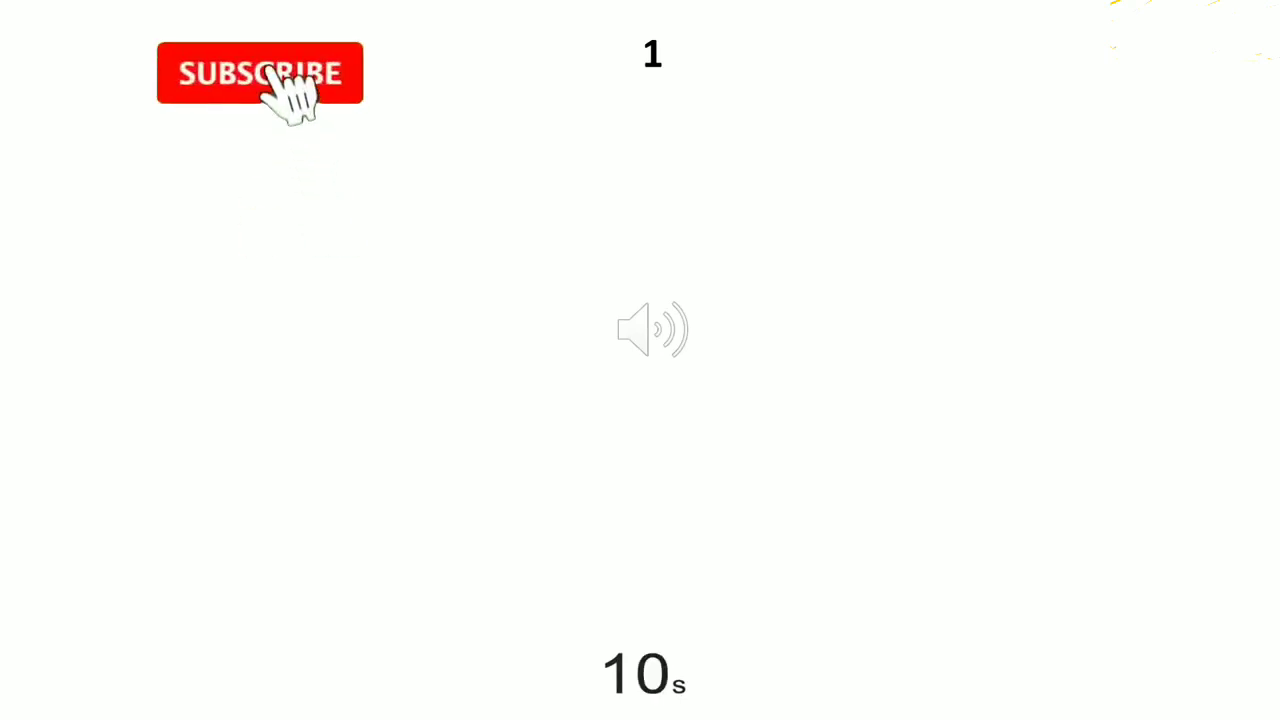
pyautogui.click(260, 72)
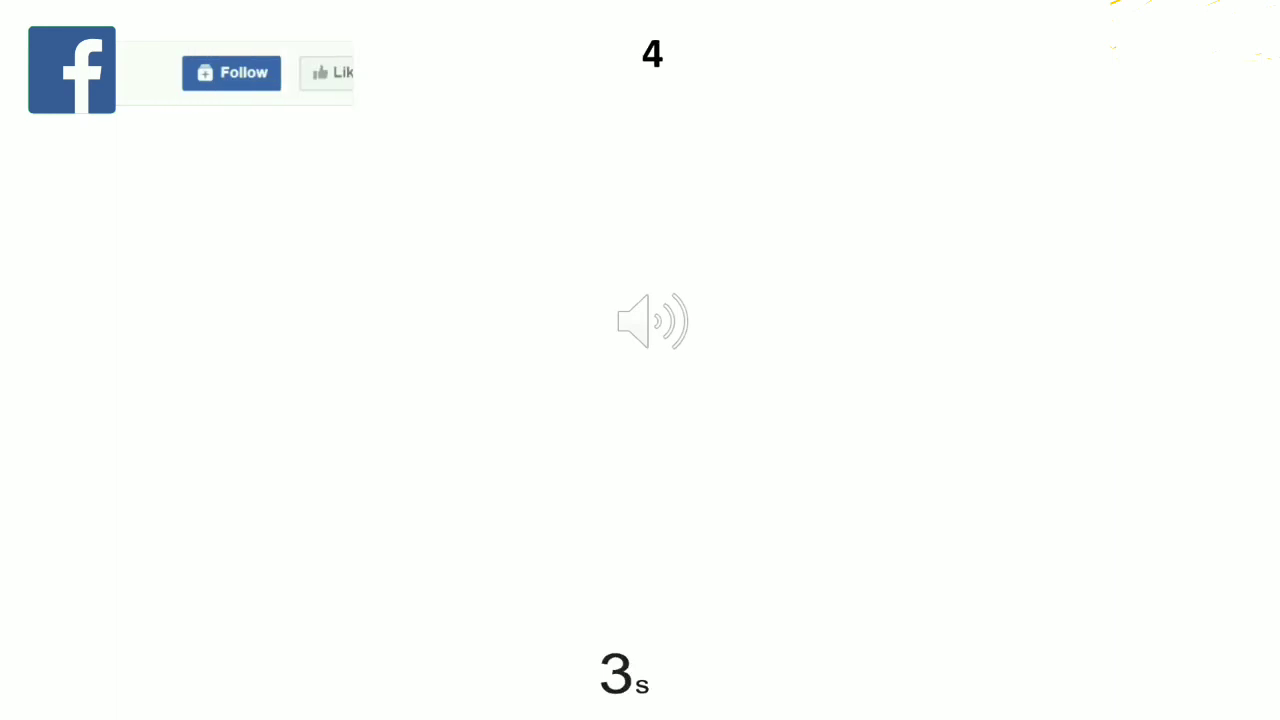
pyautogui.click(232, 72)
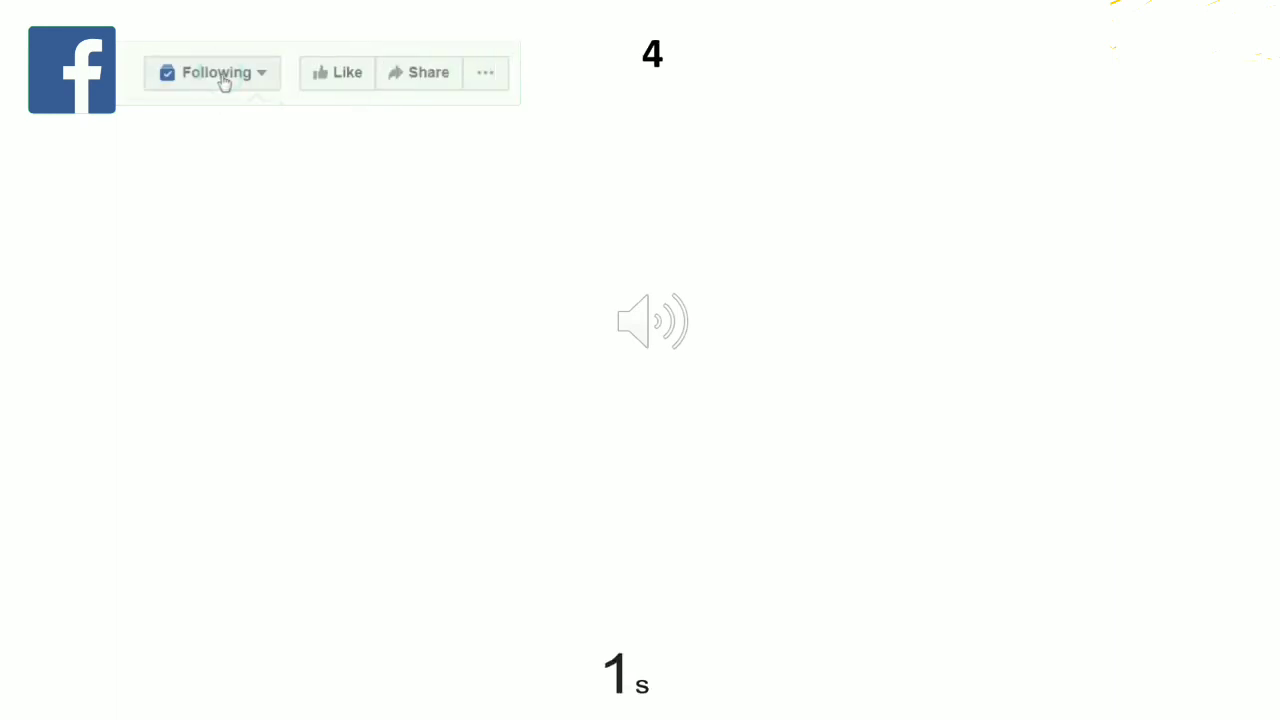
pyautogui.click(336, 72)
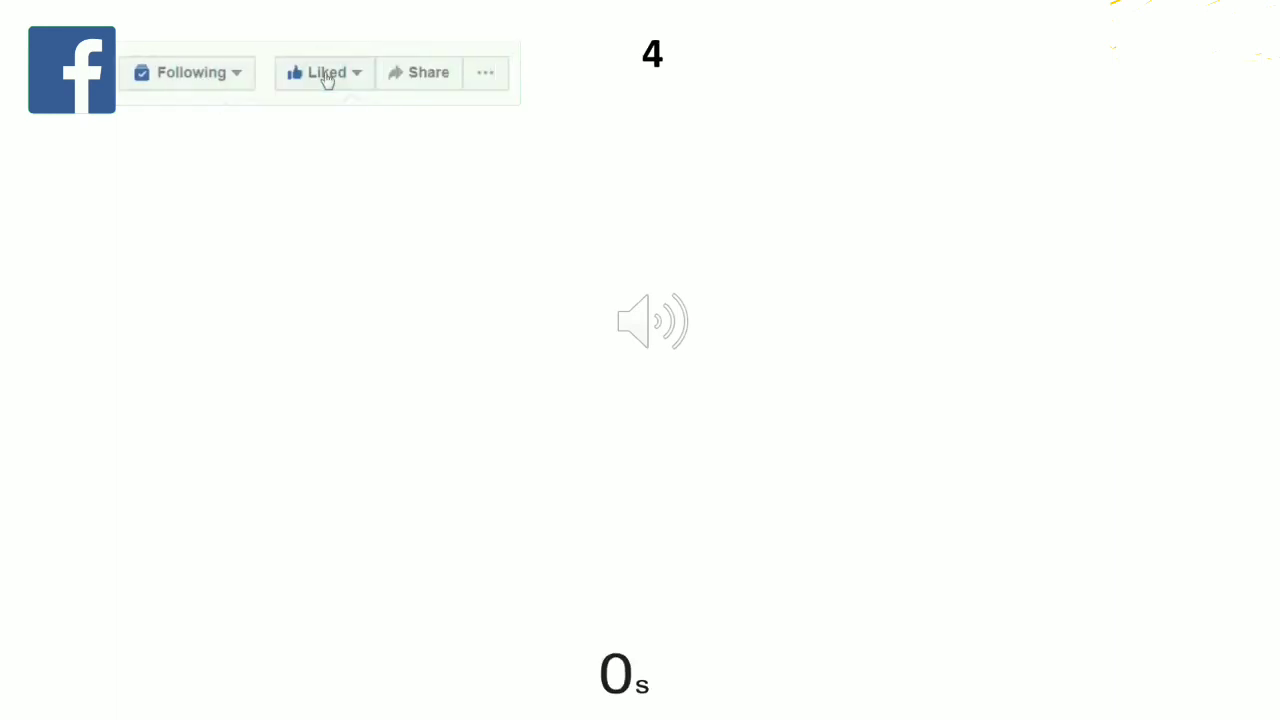